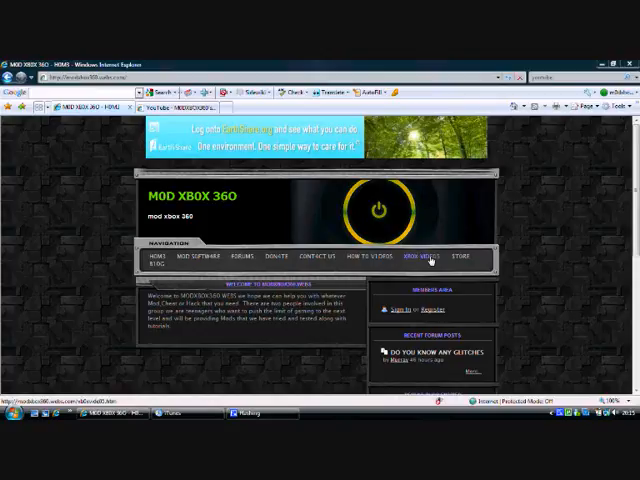
mouse_move(424, 262)
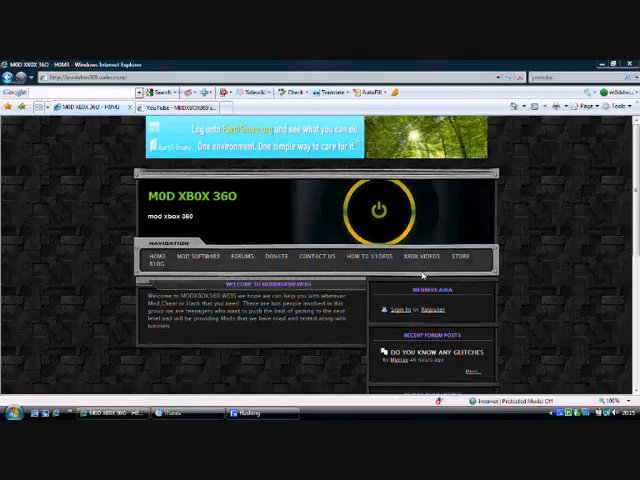
mouse_move(412, 244)
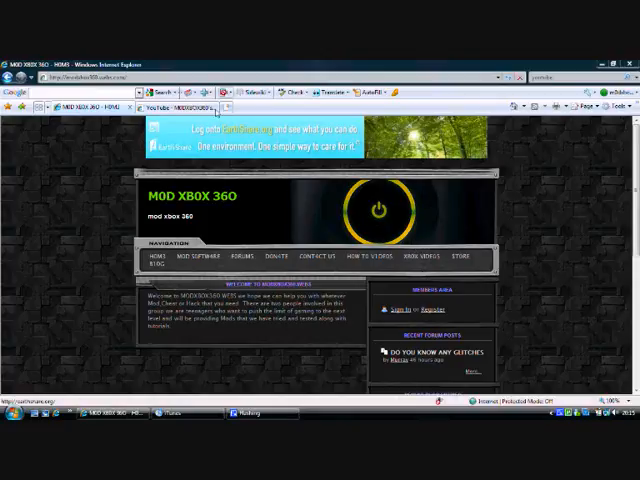
mouse_move(180, 108)
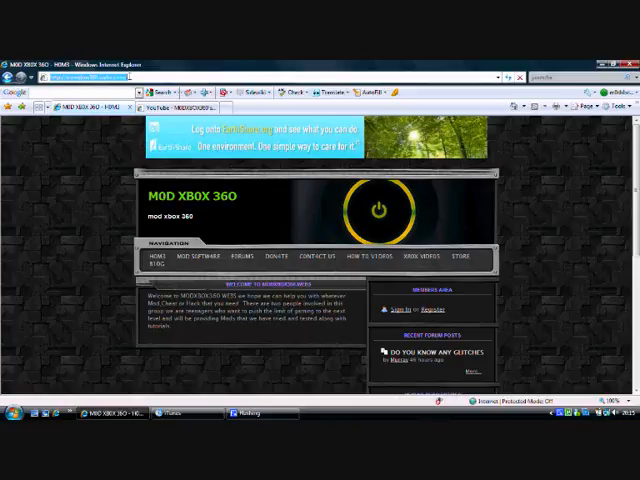
mouse_move(182, 226)
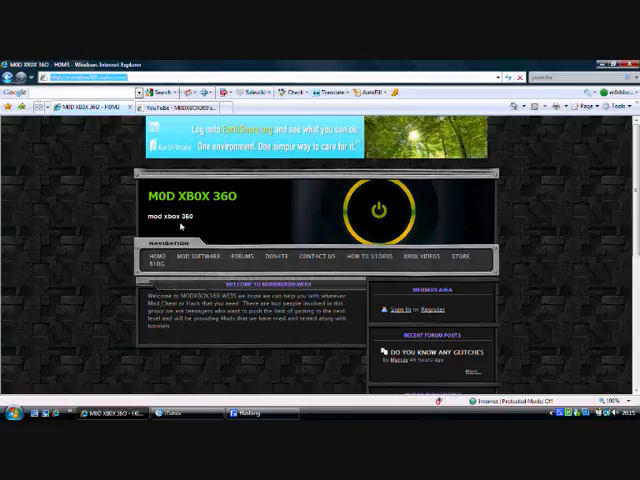
mouse_move(384, 254)
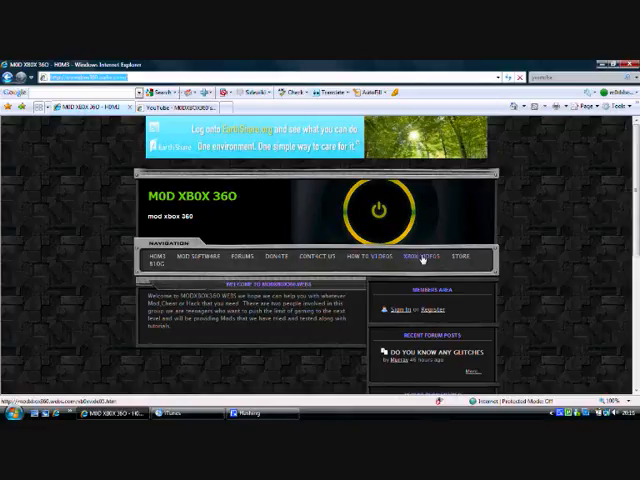
mouse_move(278, 236)
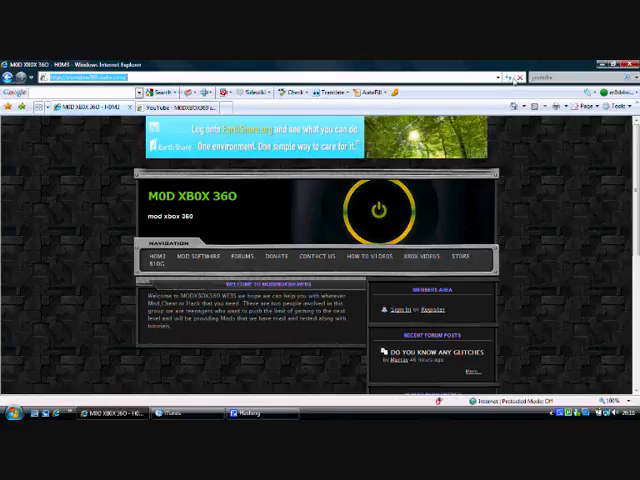
mouse_move(424, 258)
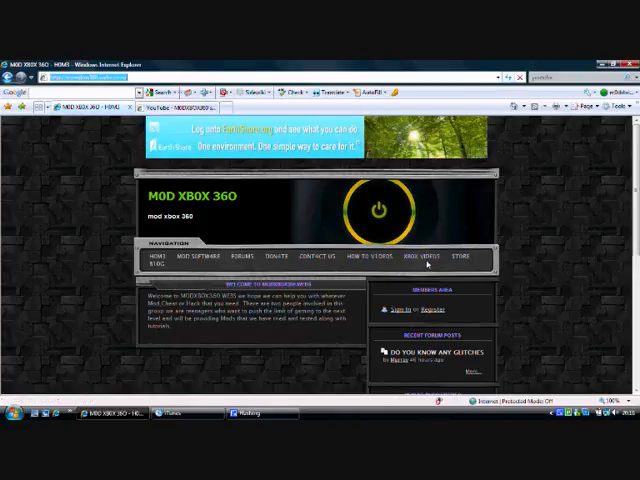
Step: Show the free movies link list and bring up find-on-page with Ctrl+F
left_click(420, 256)
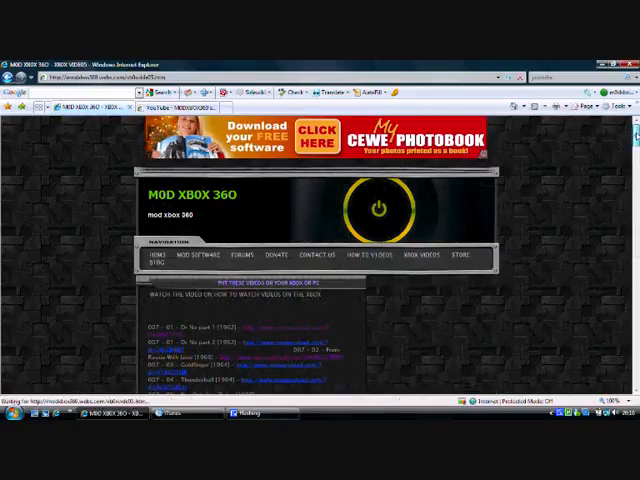
scroll("down", 3)
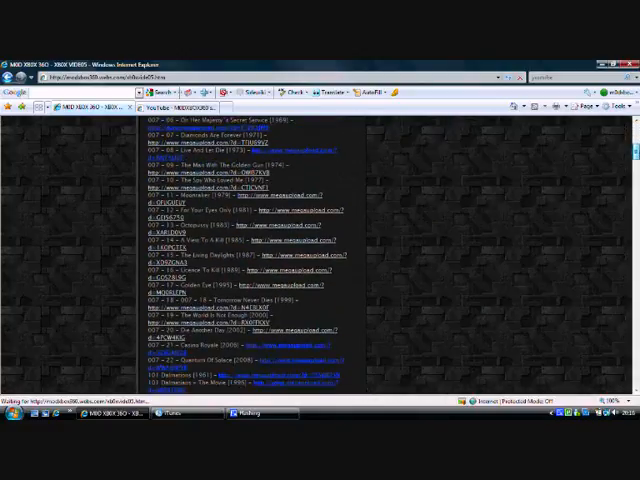
scroll("down", 3)
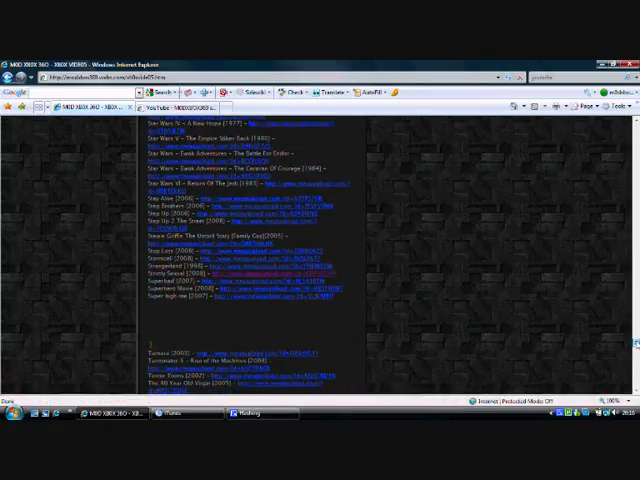
key("ctrl+f")
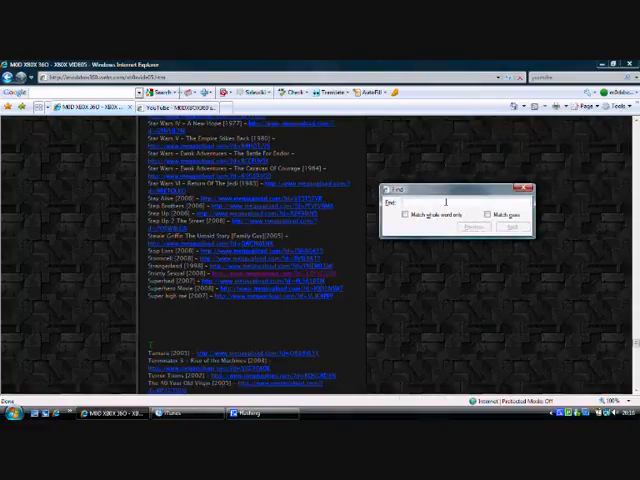
Step: Search the list for 'star wars', dismissing the not-found alert, to reach its MegaUpload link
type("dodgeball")
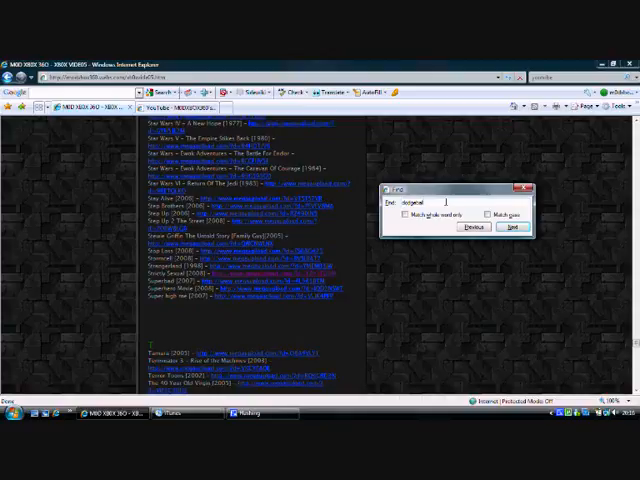
left_click(512, 228)
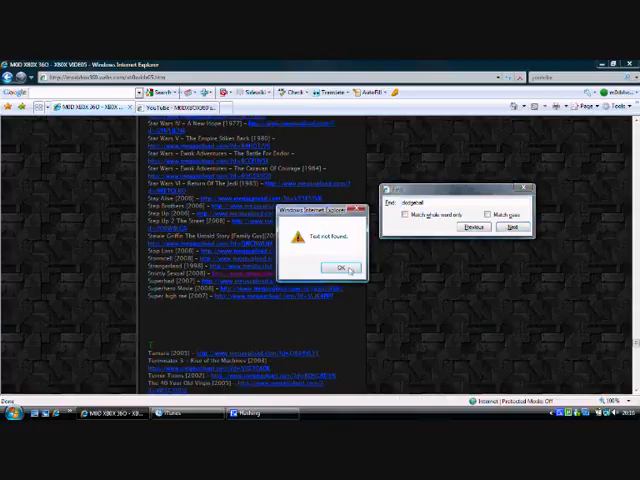
left_click(338, 268)
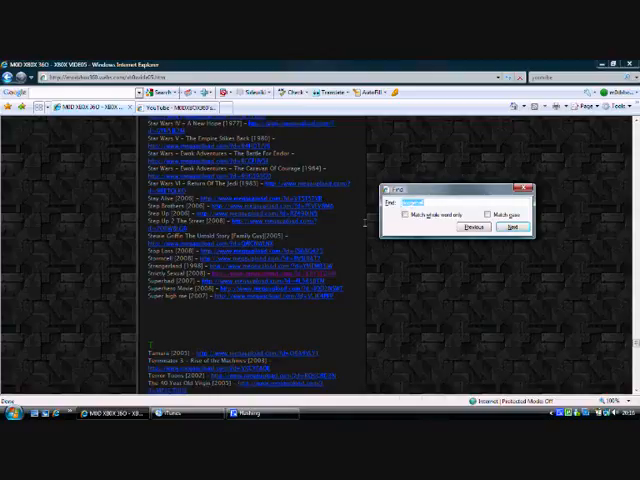
type("star wars")
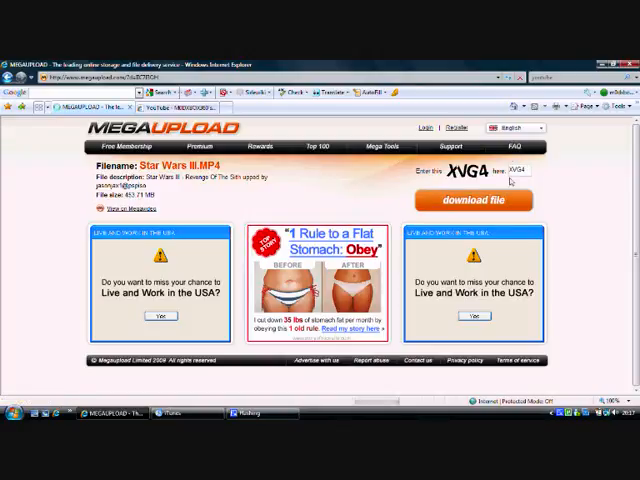
Step: Start the free download, browse toward the USB drive, then cancel the choose-a-program prompt
left_click(470, 200)
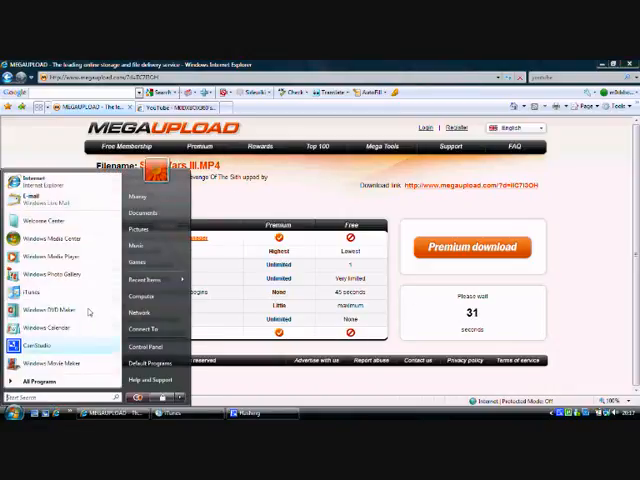
left_click(140, 212)
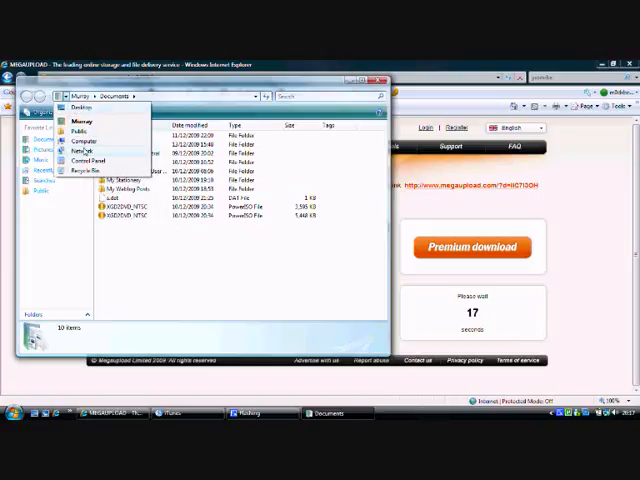
left_click(78, 140)
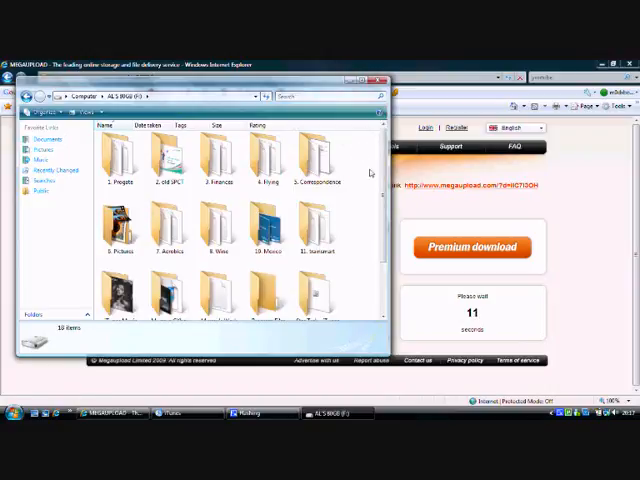
scroll("down", 3)
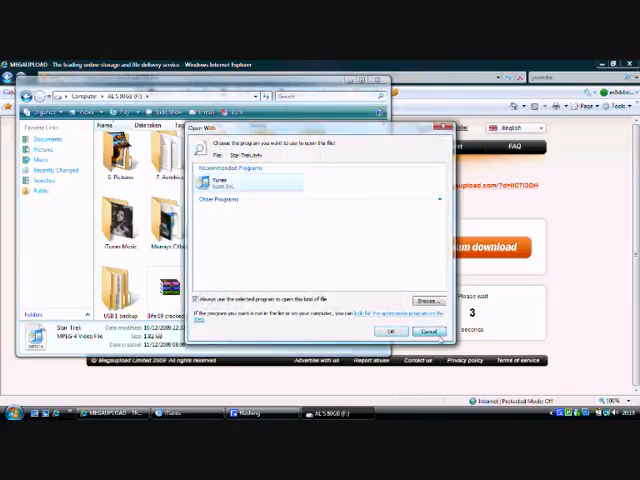
left_click(428, 332)
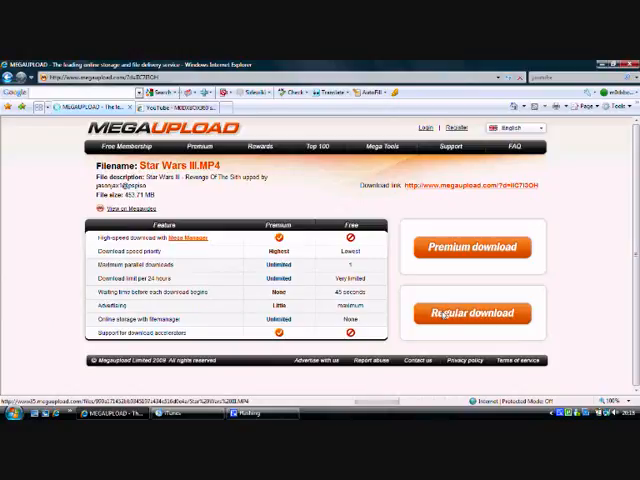
Step: Run the Regular download, save the movie into the chosen folder and close the progress window
left_click(472, 312)
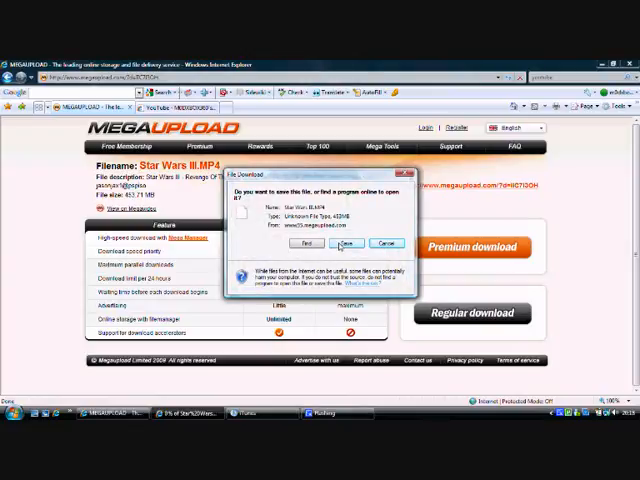
left_click(346, 244)
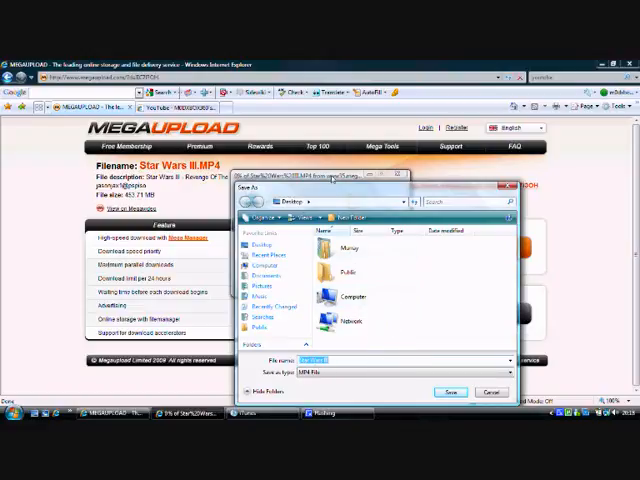
left_click(448, 392)
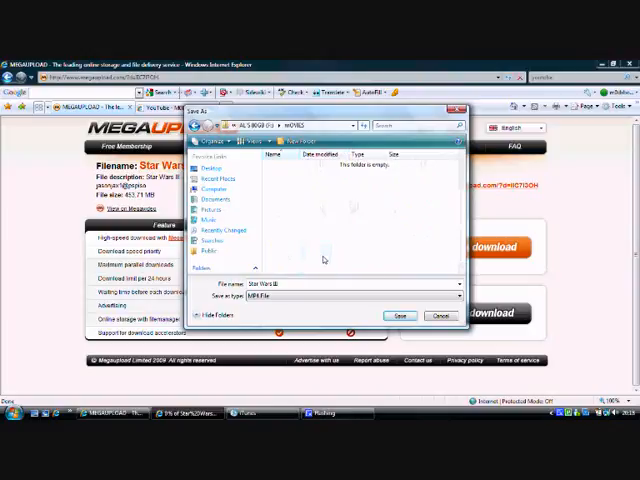
left_click(400, 316)
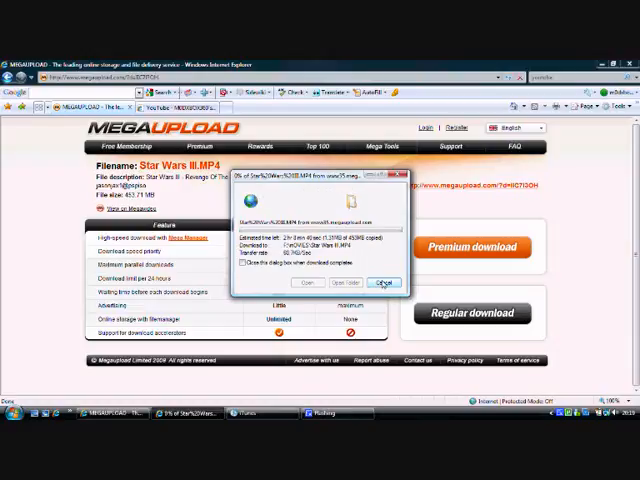
left_click(384, 280)
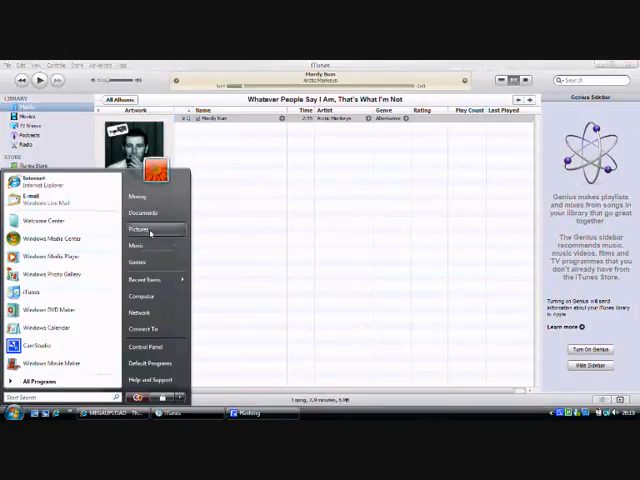
Step: Show Documents from the Start menu and the context menu of the downloaded MP4
left_click(144, 212)
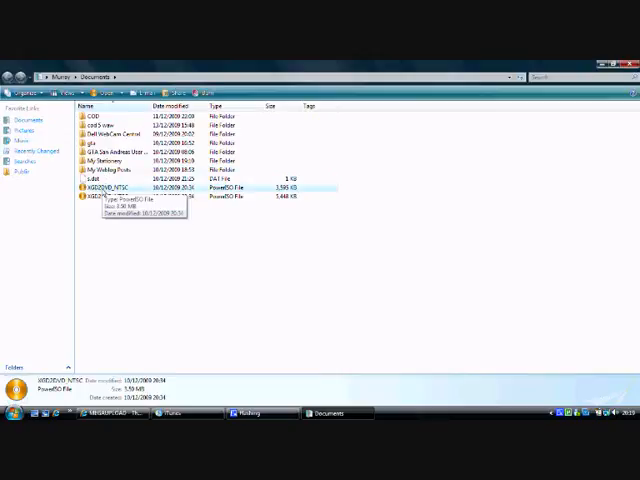
right_click(110, 188)
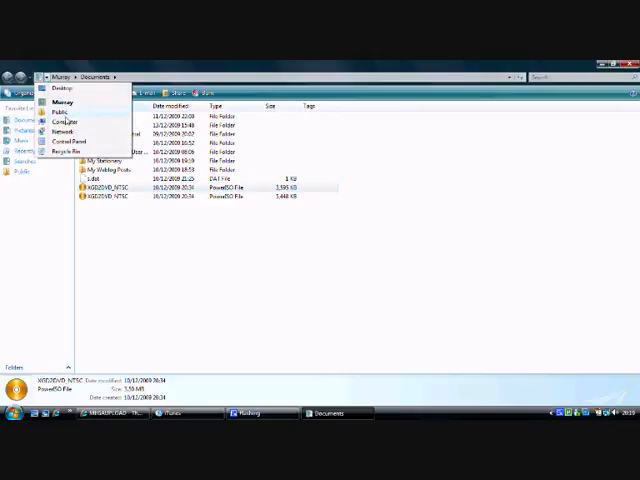
Step: Go to Computer and enter the USB removable drive to list its folders
left_click(64, 122)
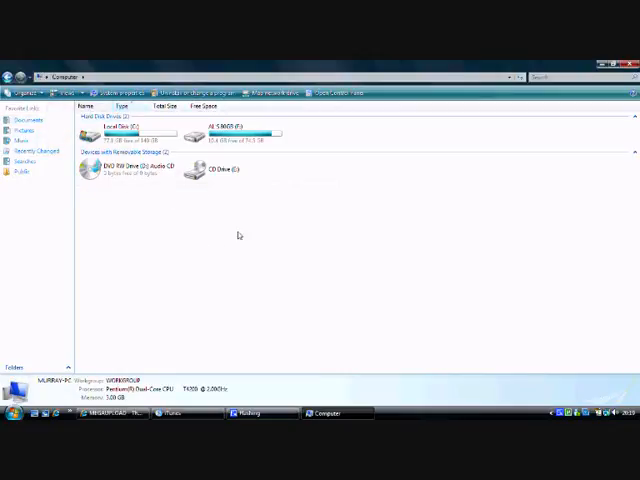
mouse_move(196, 224)
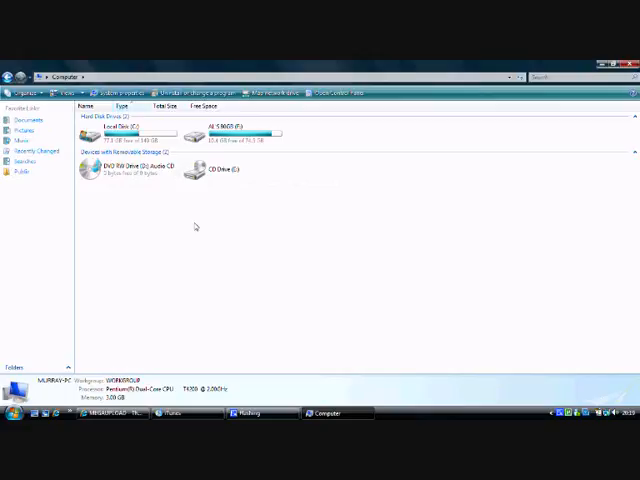
mouse_move(228, 224)
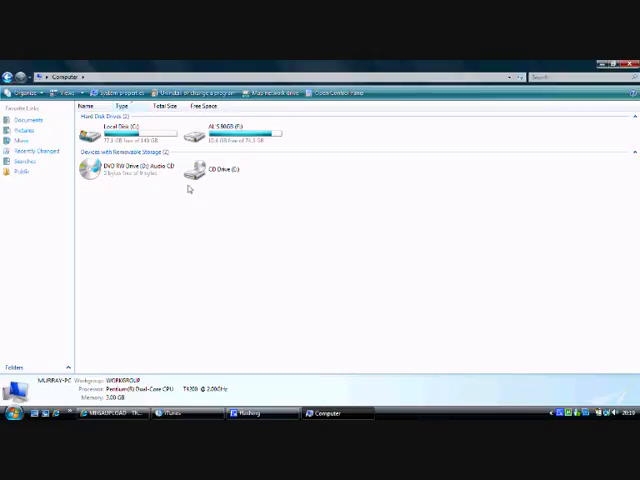
left_click(230, 132)
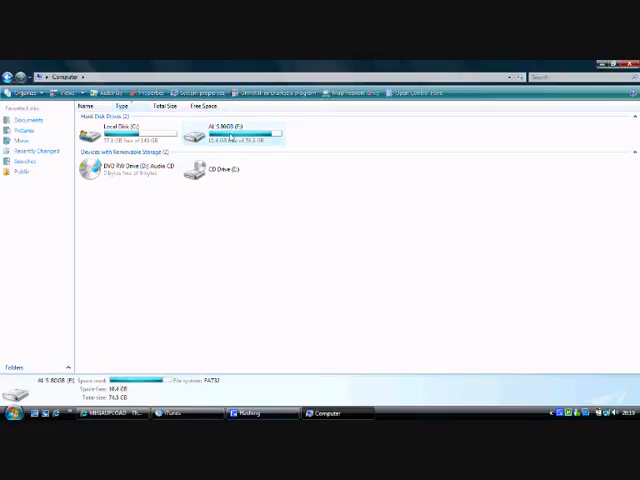
double_click(234, 130)
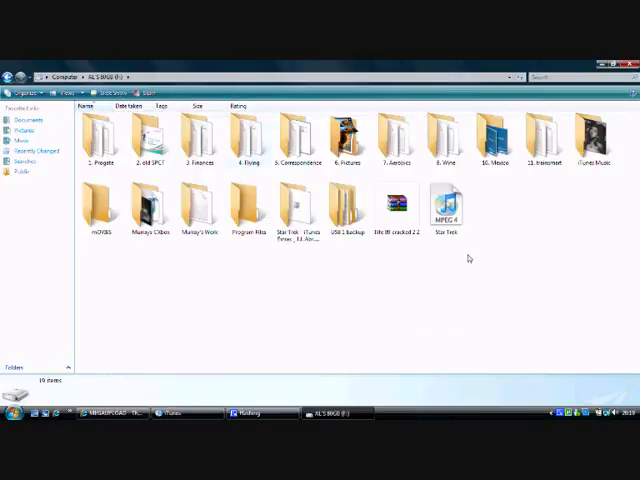
mouse_move(252, 204)
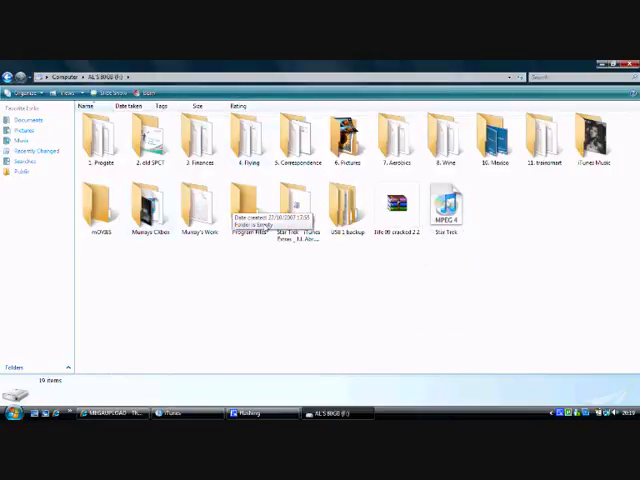
mouse_move(336, 284)
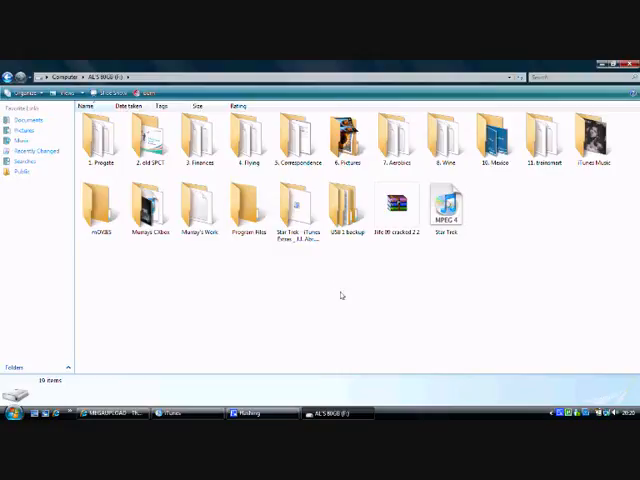
mouse_move(380, 368)
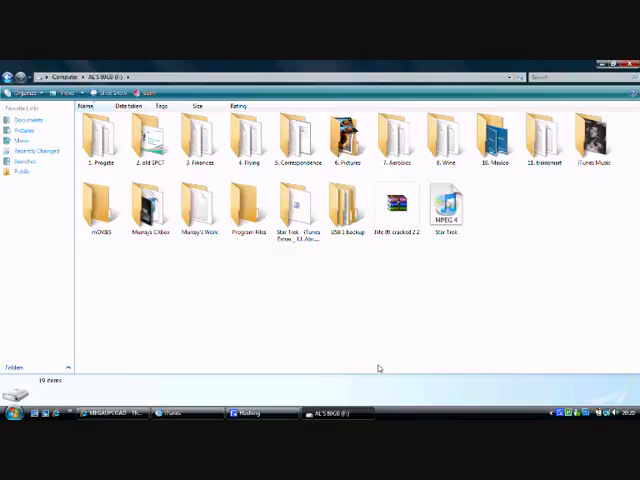